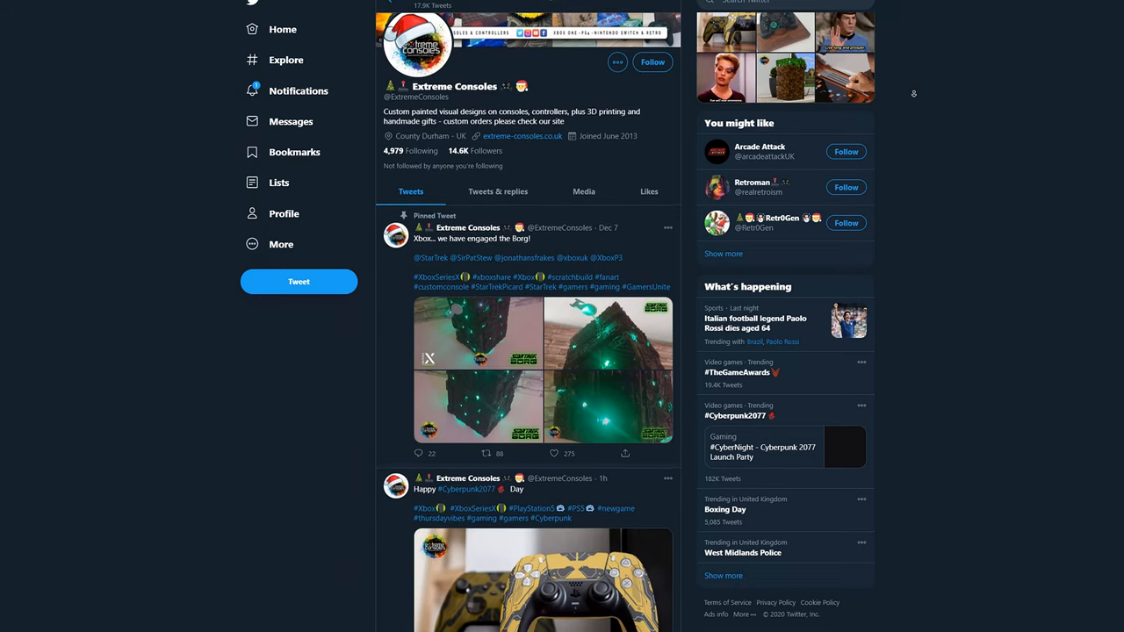
{"action": "scroll", "scroll_direction": "down", "scroll_amount": 3}
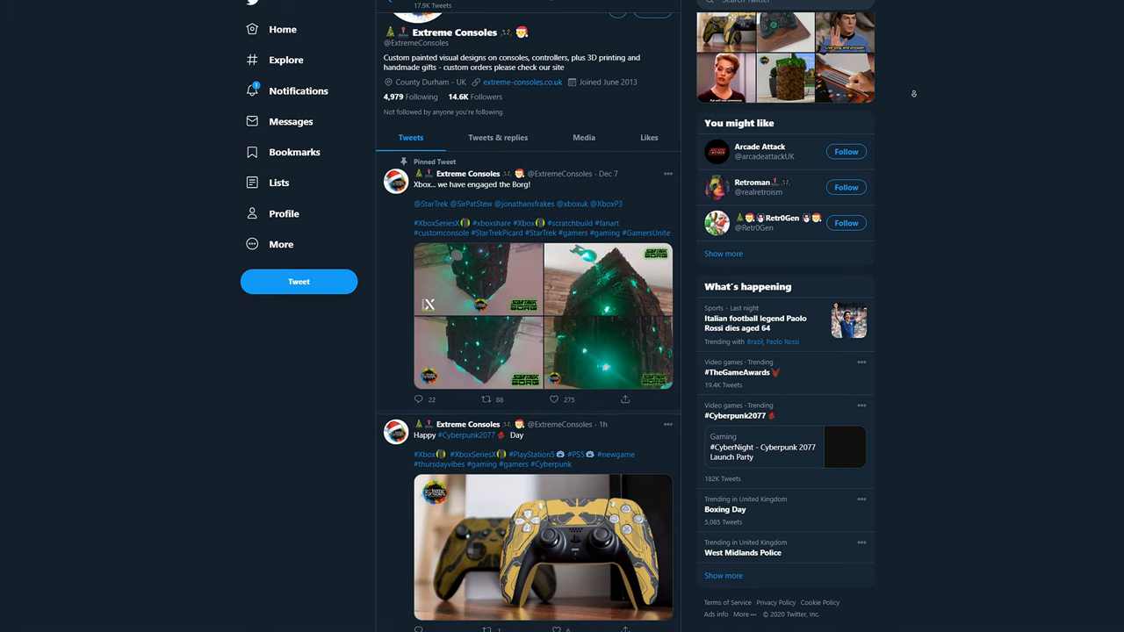
{"action": "scroll", "scroll_direction": "down", "scroll_amount": 3}
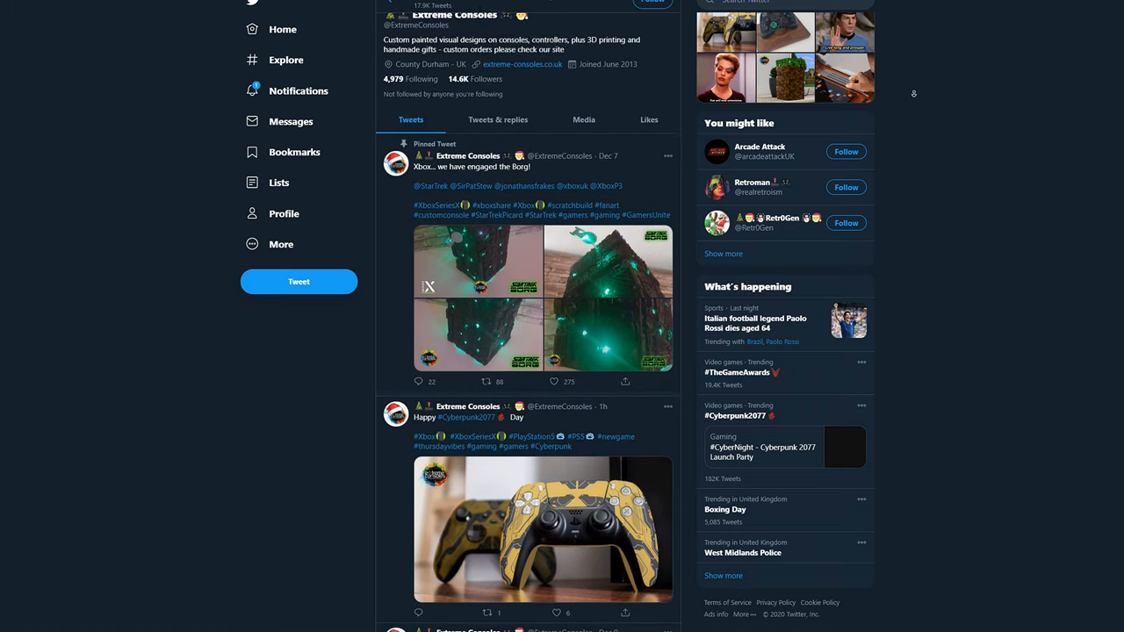